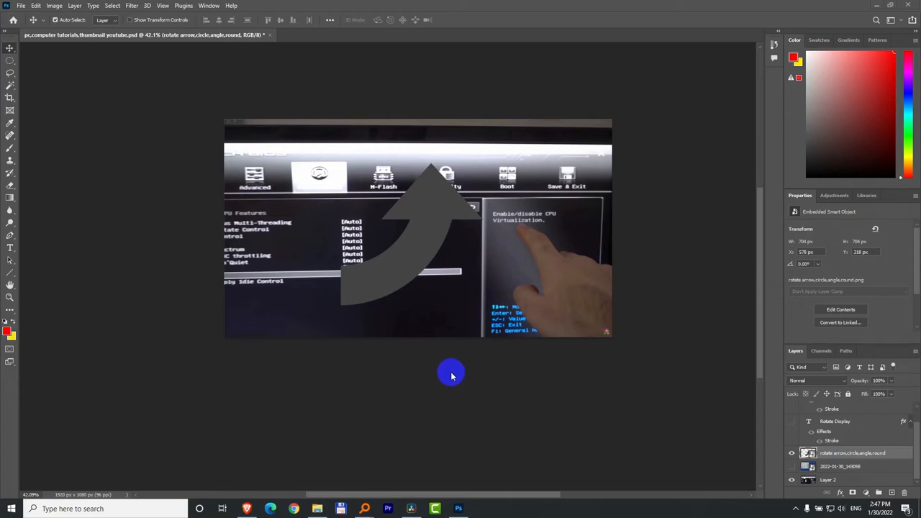
mouse_move(441, 402)
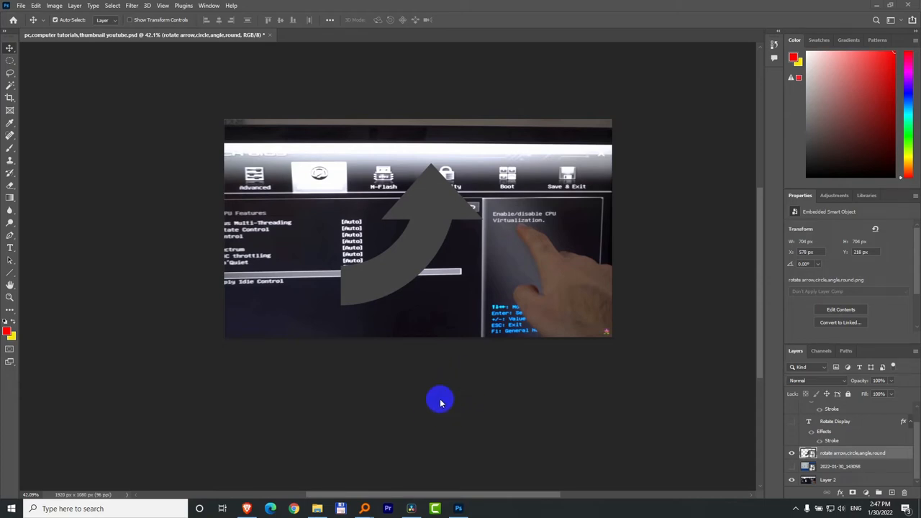
mouse_move(401, 343)
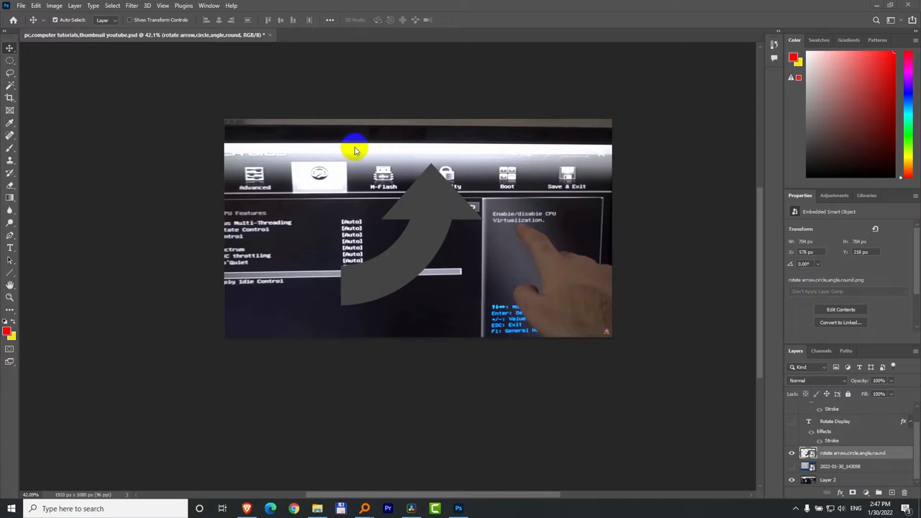
mouse_move(524, 258)
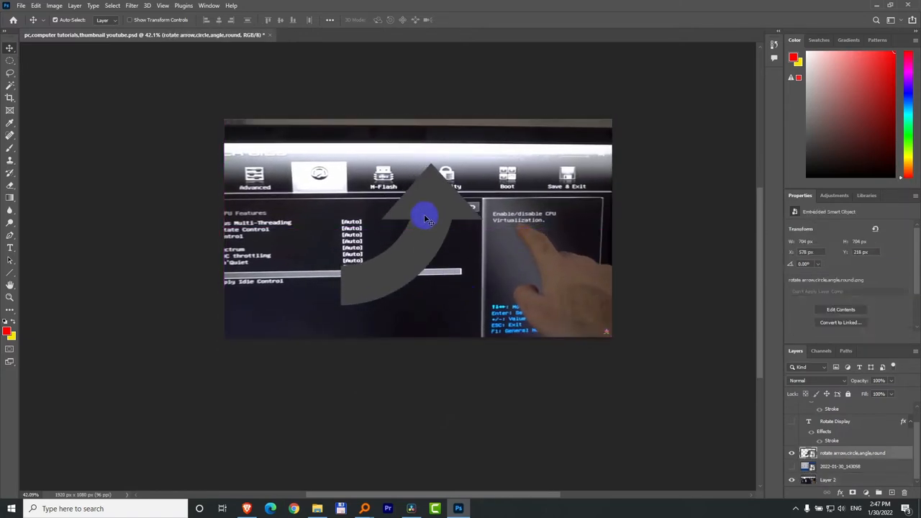
Nudge the curved gray arrow slightly down and to the right over the screenshot.
drag(424, 219, 437, 238)
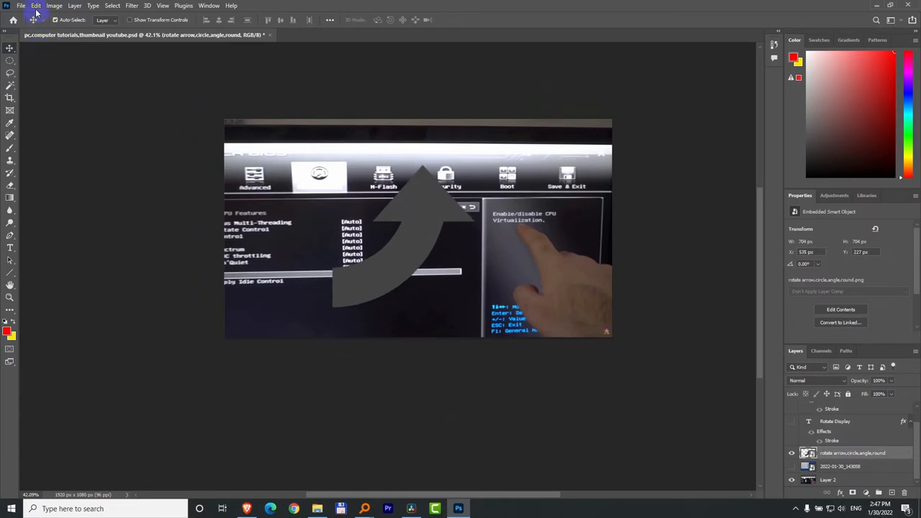
mouse_move(54, 6)
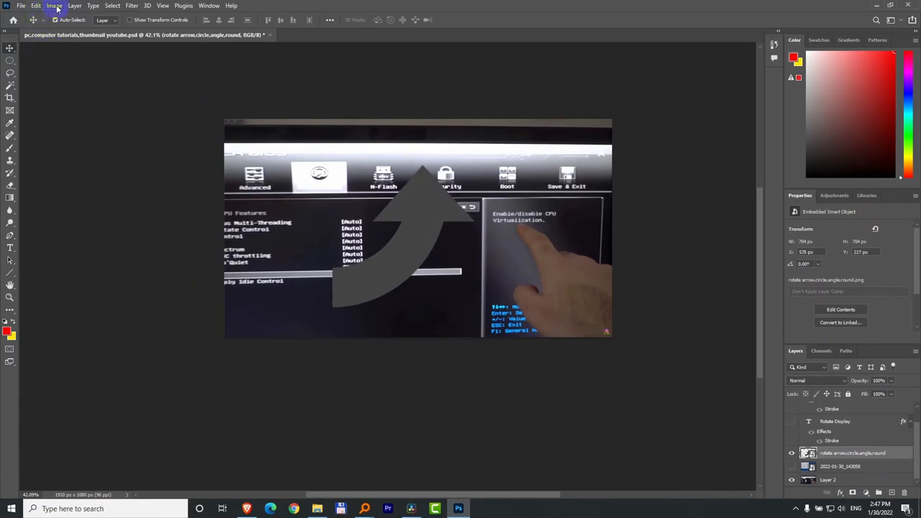
click(55, 6)
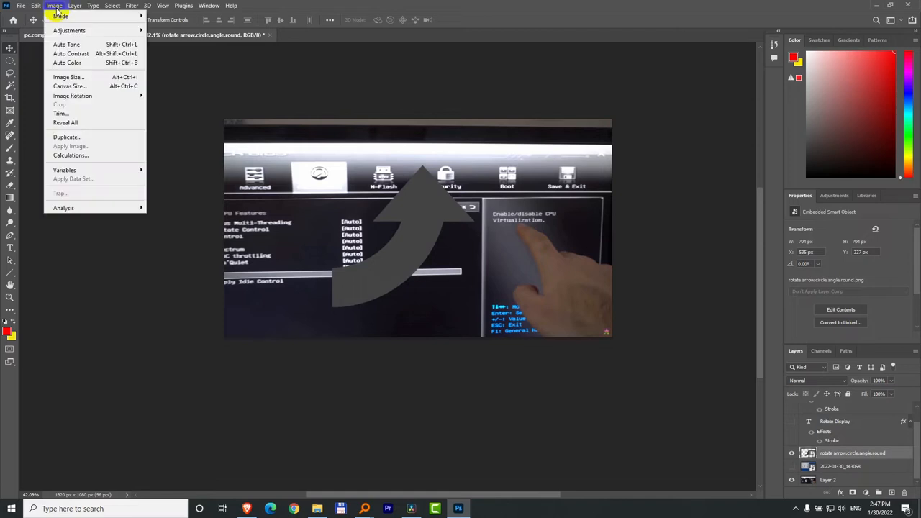
mouse_move(72, 95)
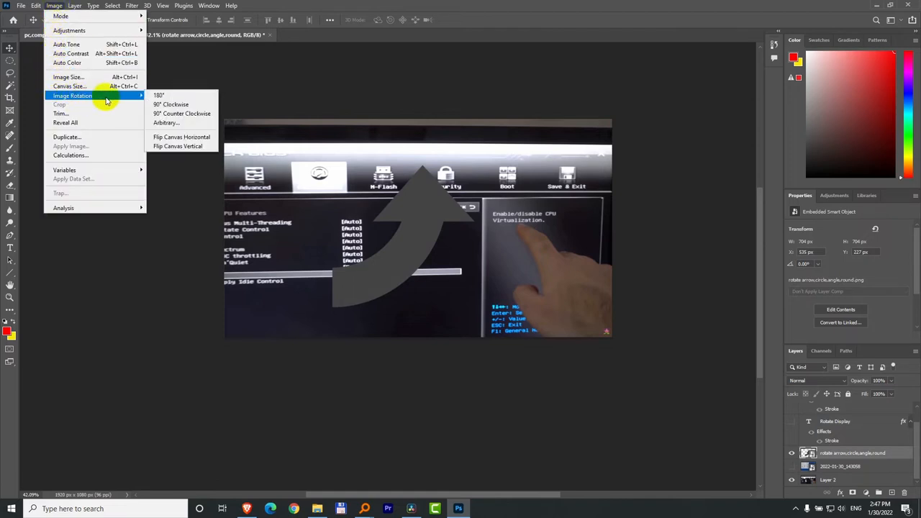
mouse_move(181, 136)
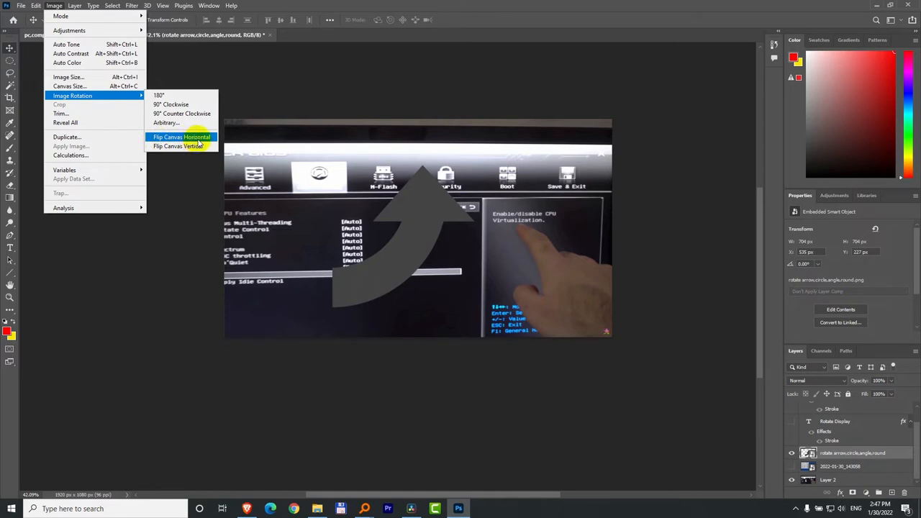
mouse_move(167, 122)
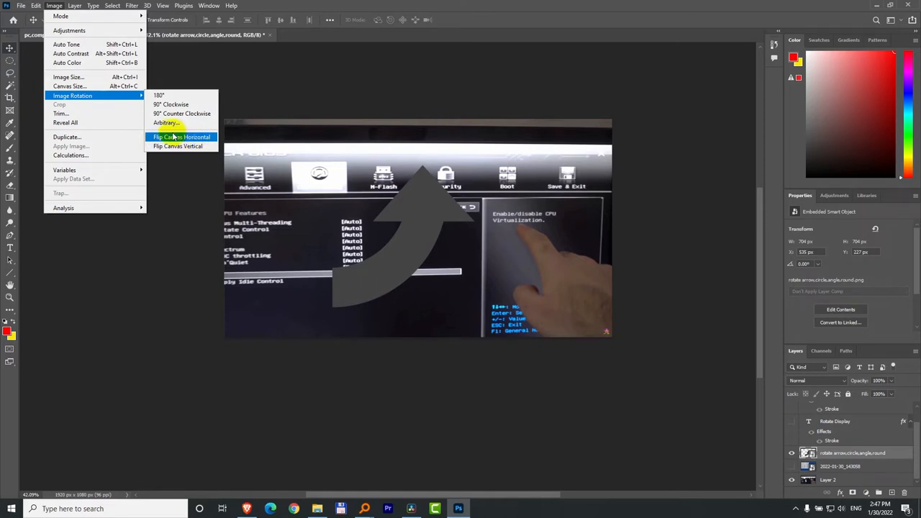
mouse_move(610, 133)
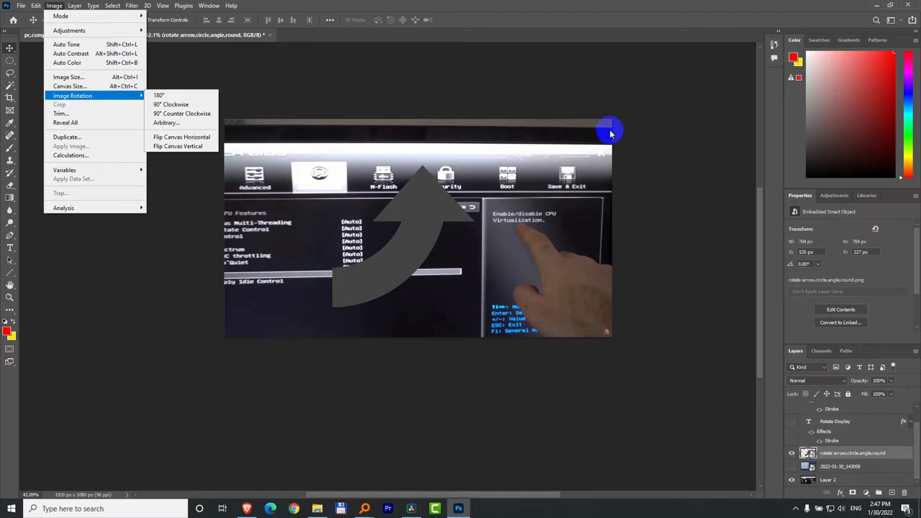
mouse_move(188, 164)
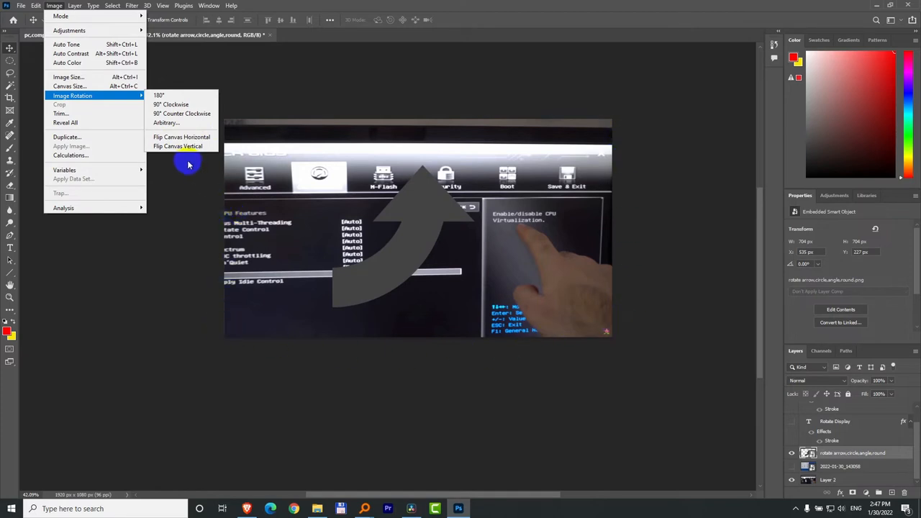
mouse_move(181, 136)
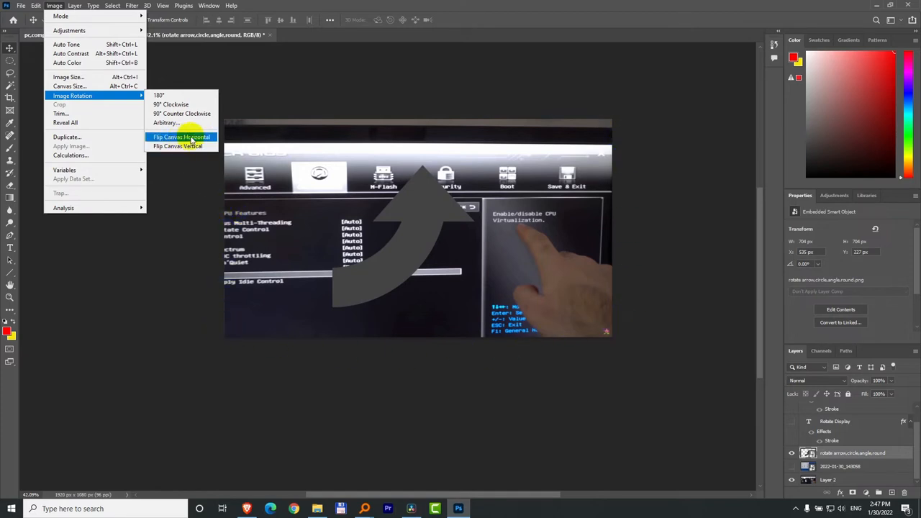
click(181, 136)
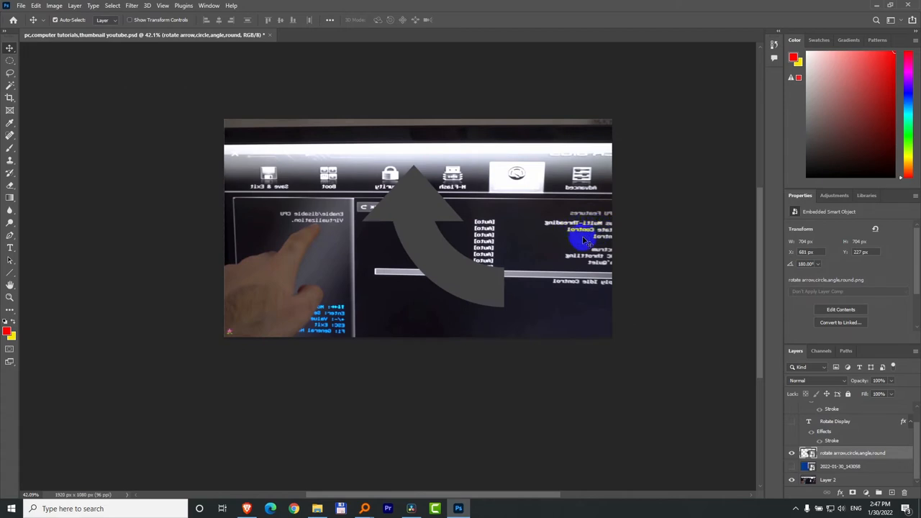
mouse_move(66, 61)
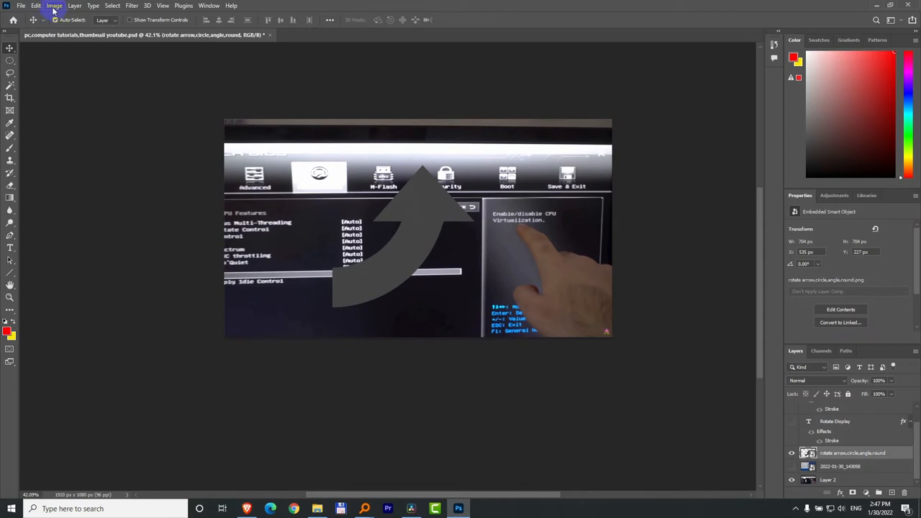
mouse_move(34, 5)
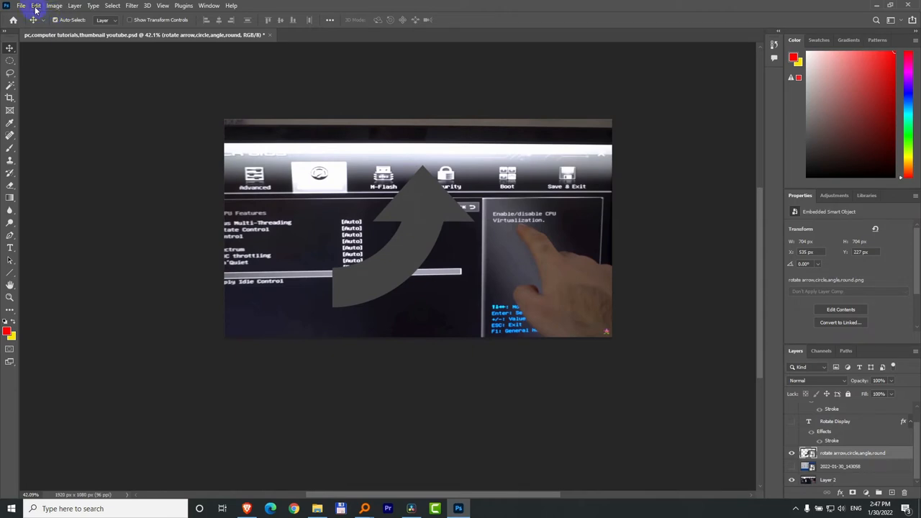
Reach the Edit transform commands to flip the arrow layer horizontally.
click(35, 6)
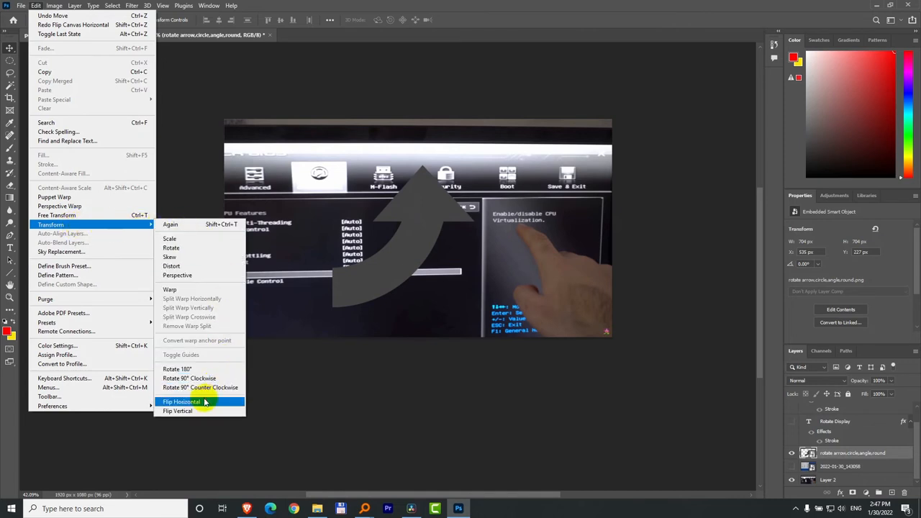
mouse_move(176, 406)
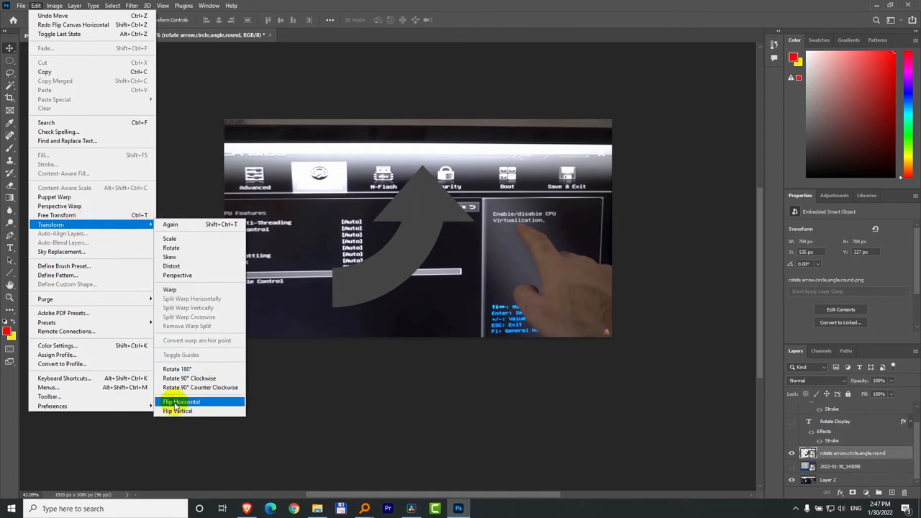
mouse_move(397, 405)
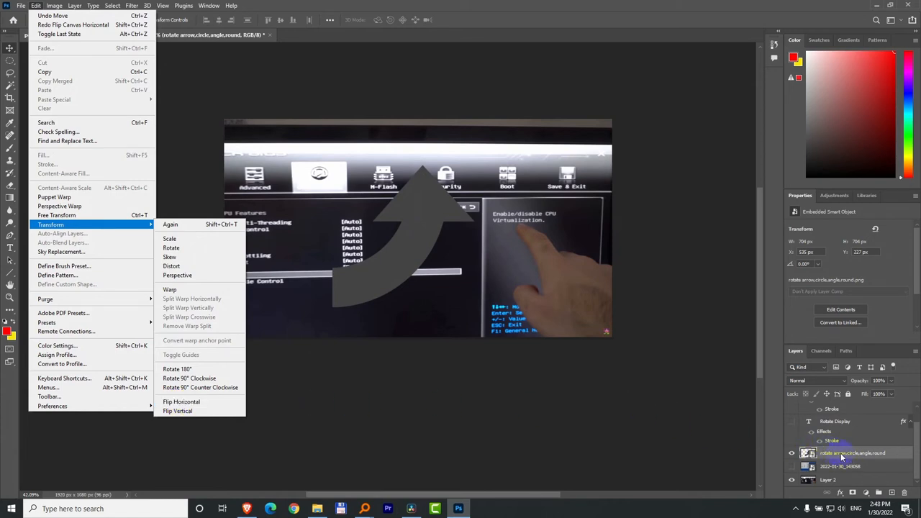
mouse_move(796, 351)
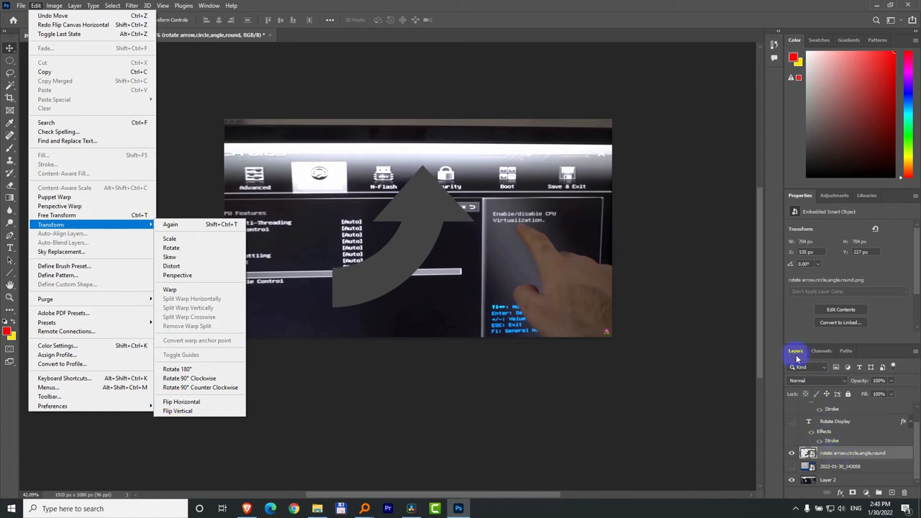
mouse_move(482, 424)
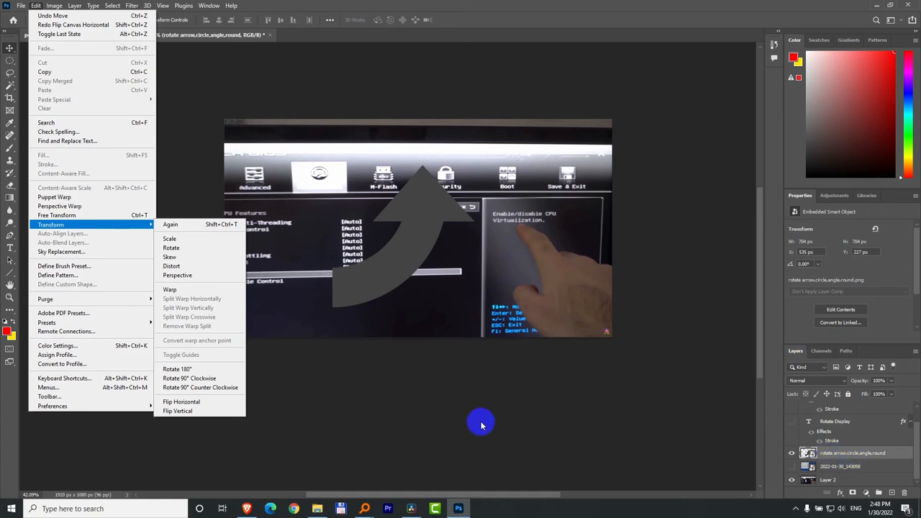
mouse_move(181, 401)
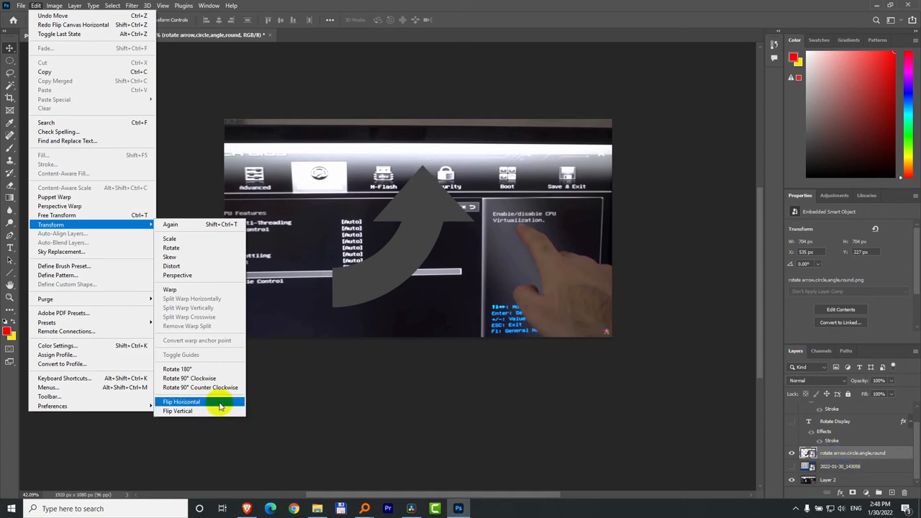
mouse_move(414, 204)
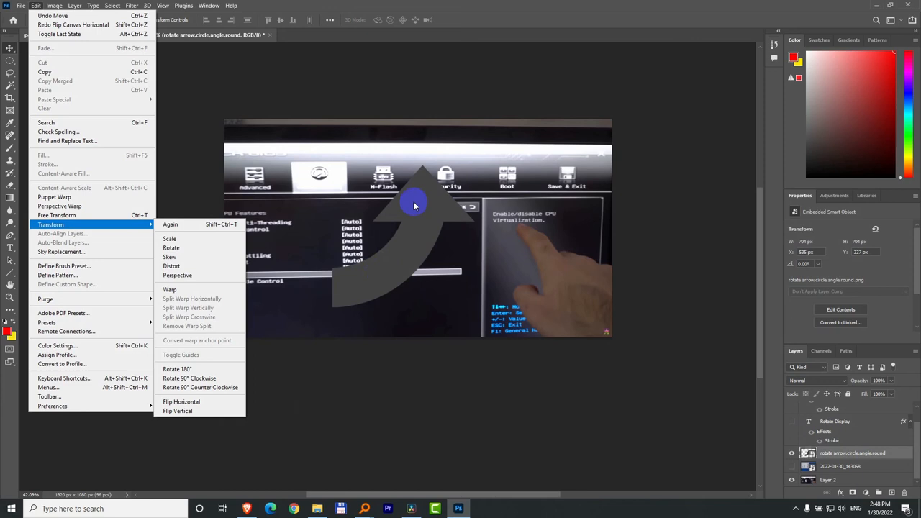
mouse_move(604, 252)
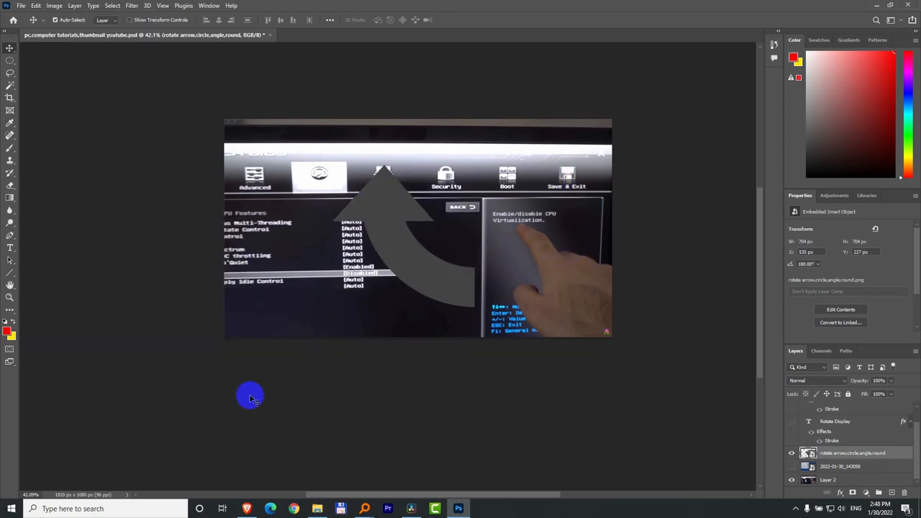
mouse_move(445, 272)
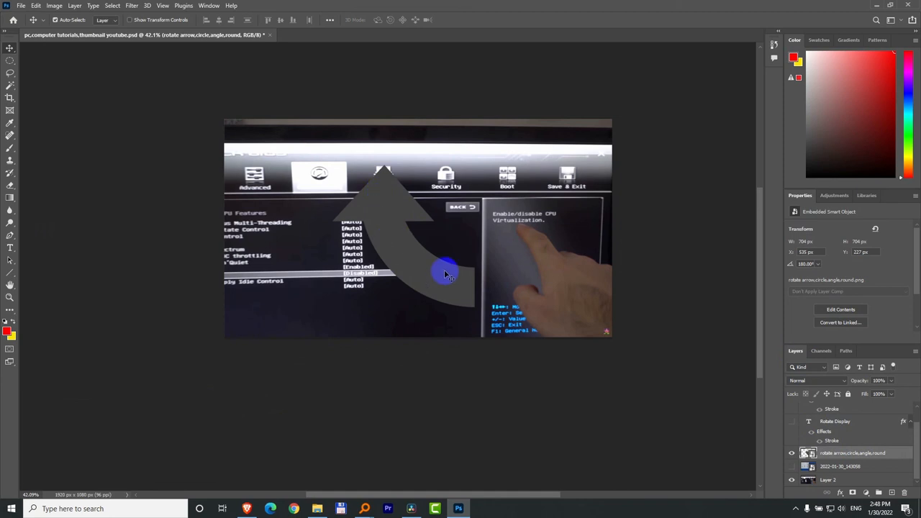
mouse_move(498, 303)
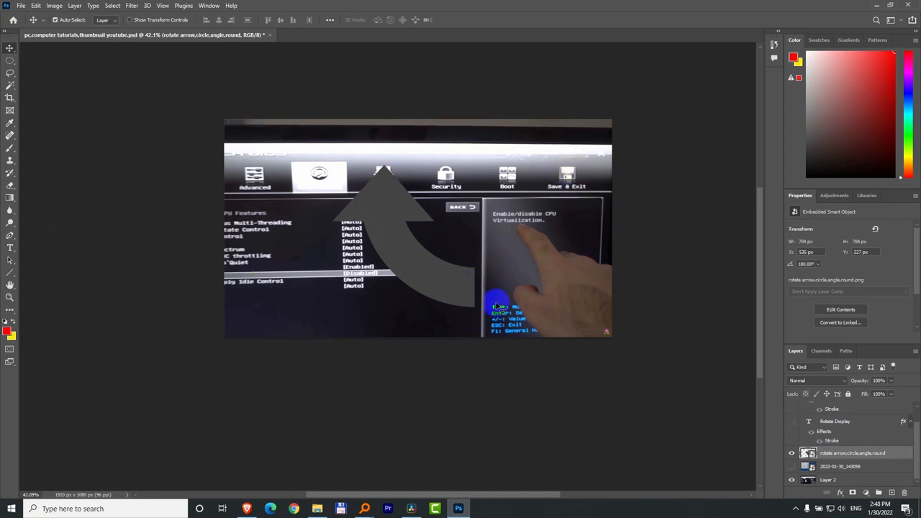